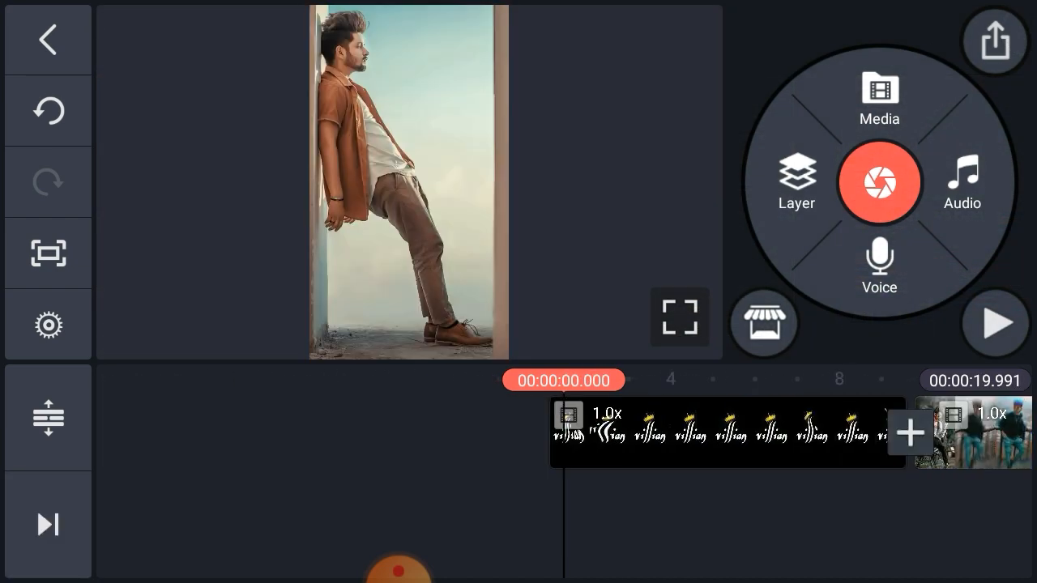
Place the photo clips and remix audio track on the timeline, then reopen the Download media folder.
{"action": "left_click", "coordinate": [962, 183]}
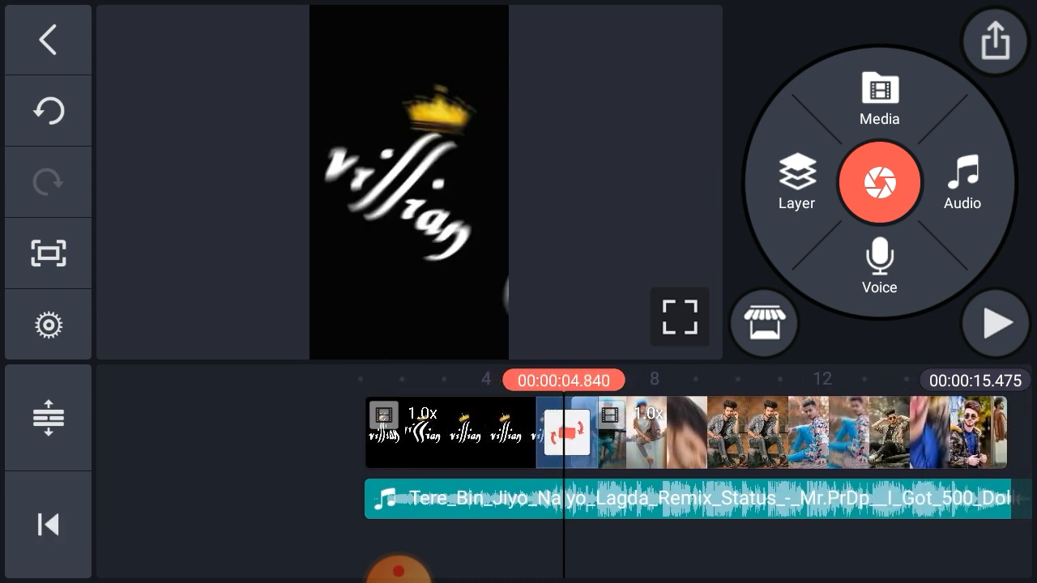
{"action": "left_click", "coordinate": [879, 97]}
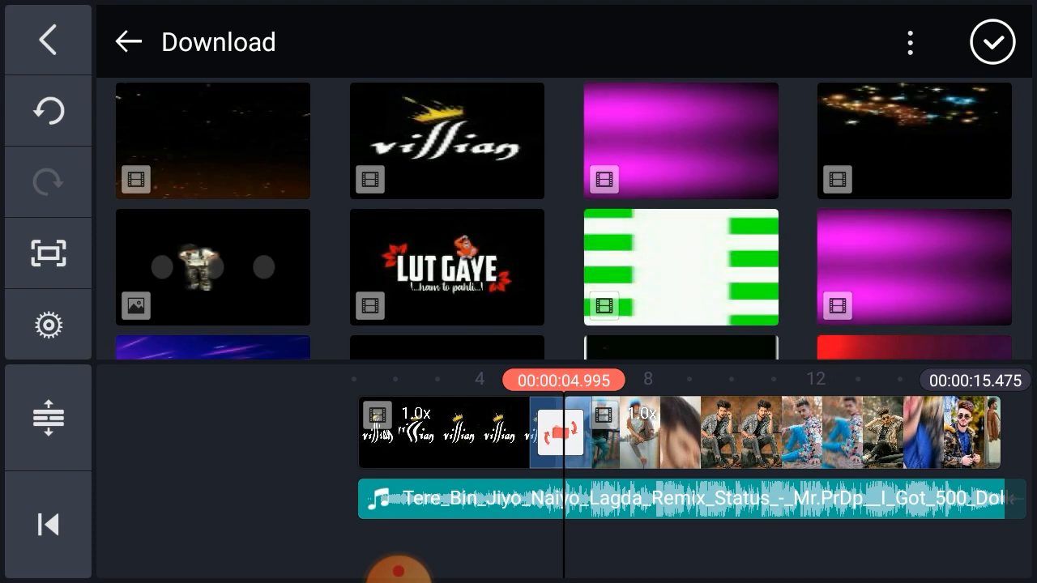